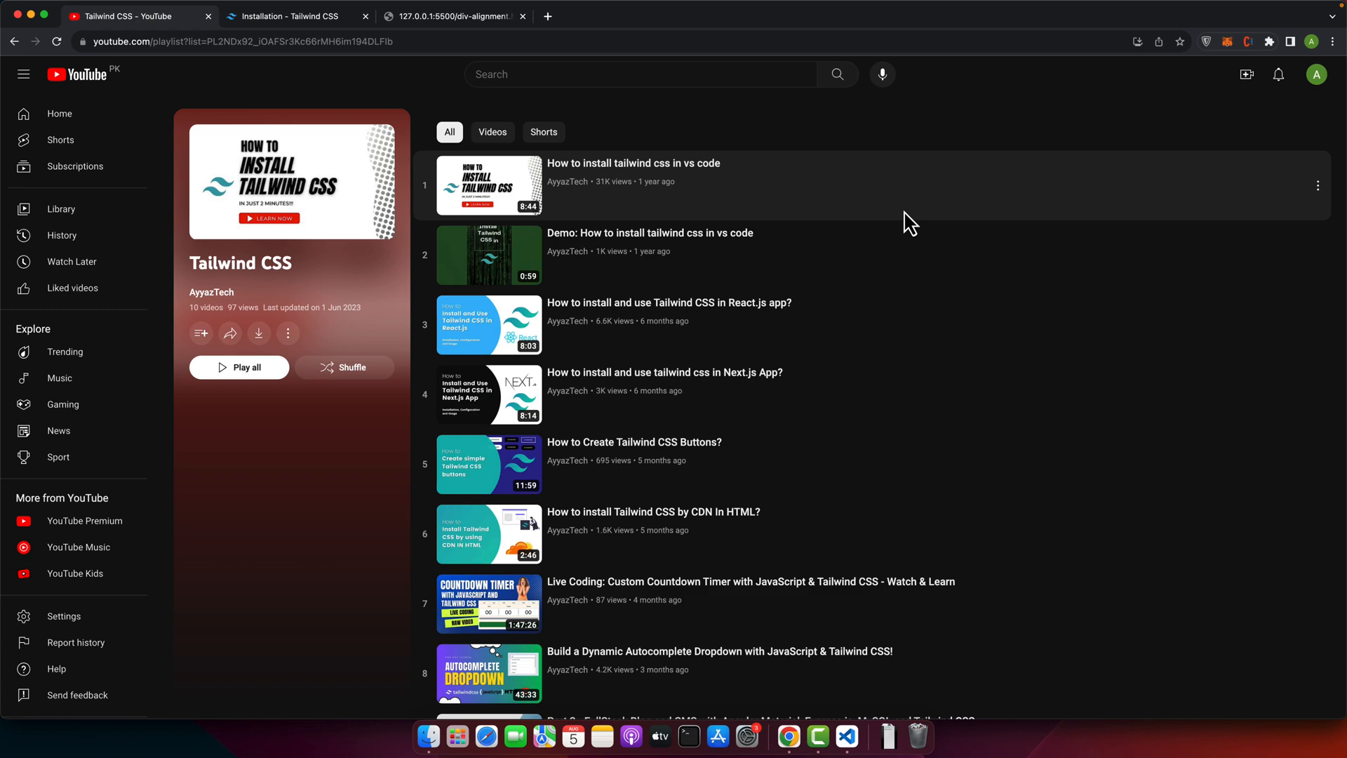
# Step: Preview the div-alignment page's violet gradient in Chrome, then return to the editor
pyautogui.click(454, 15)
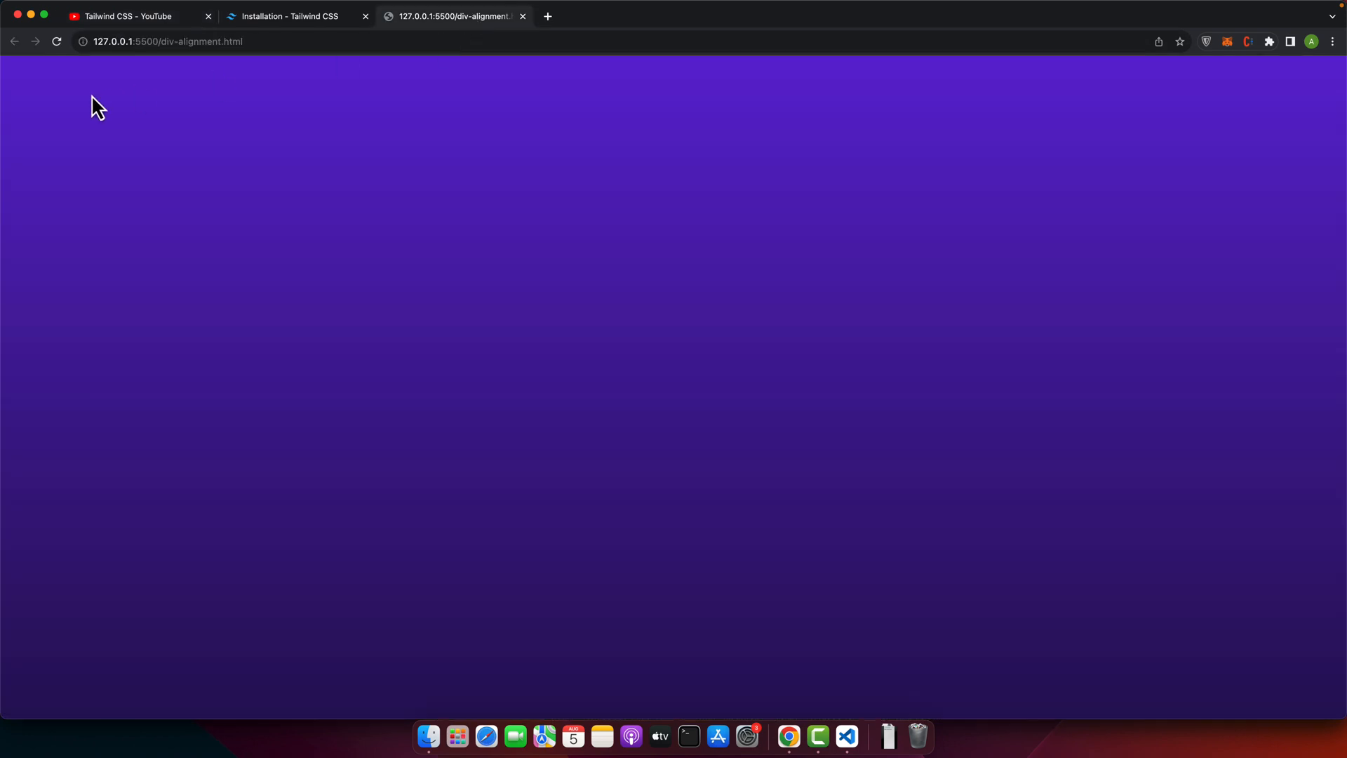
pyautogui.press('cmd+tab')
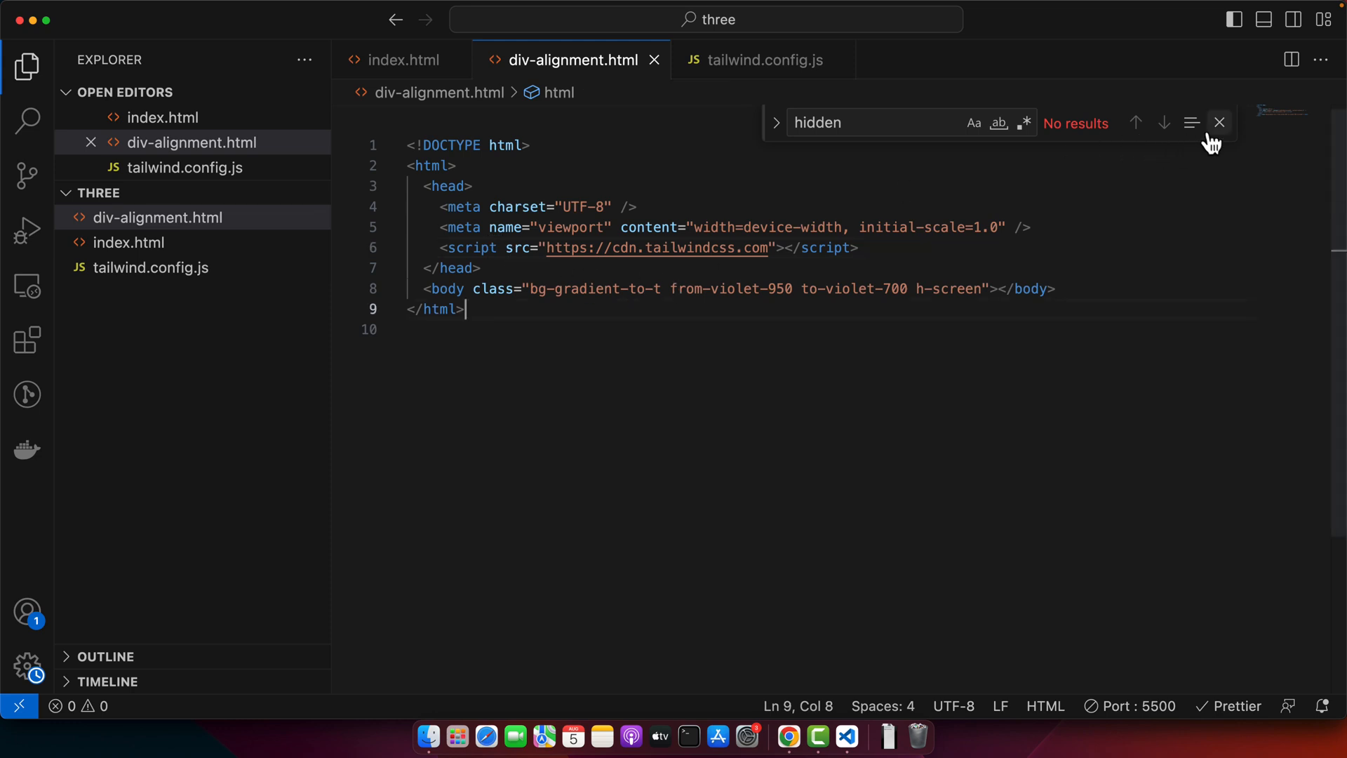
# Step: Close the Find widget and review the div-alignment.html markup
pyautogui.click(1218, 122)
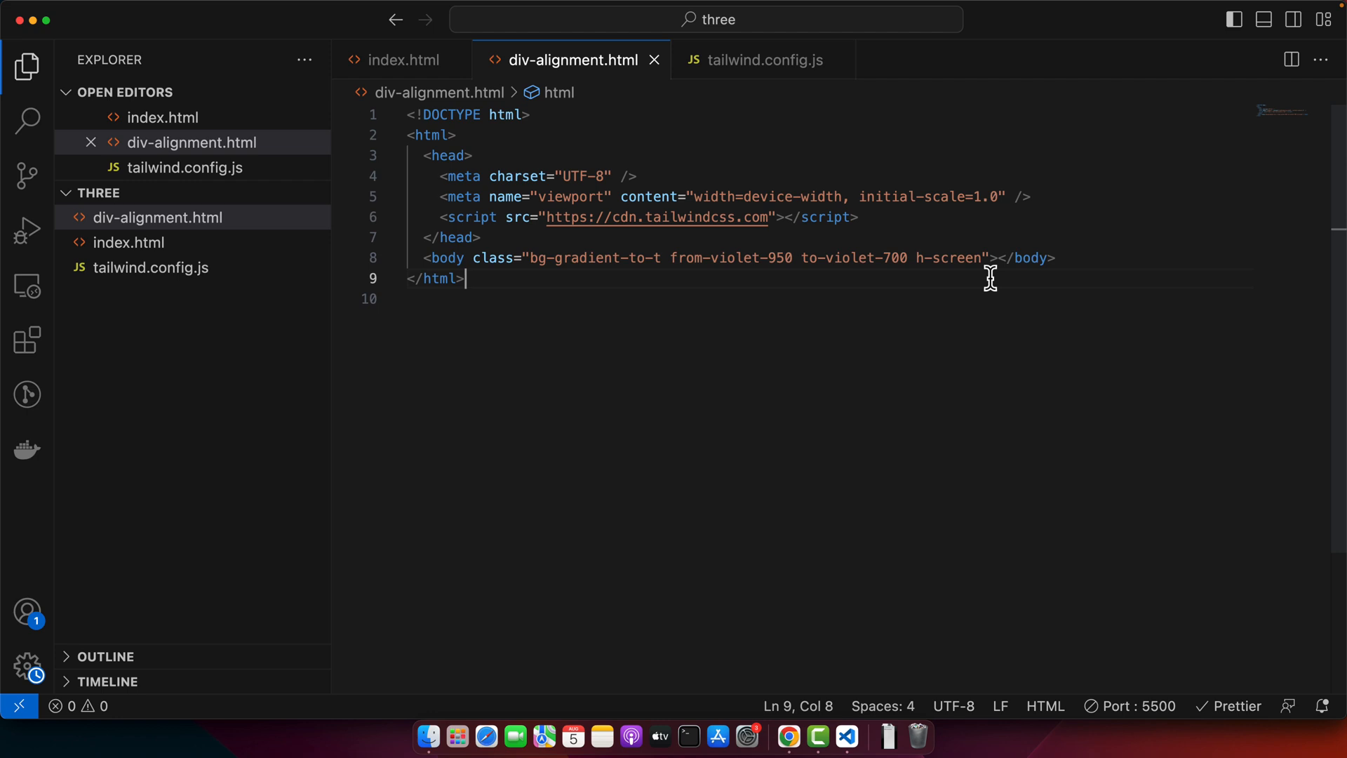
pyautogui.doubleClick(537, 257)
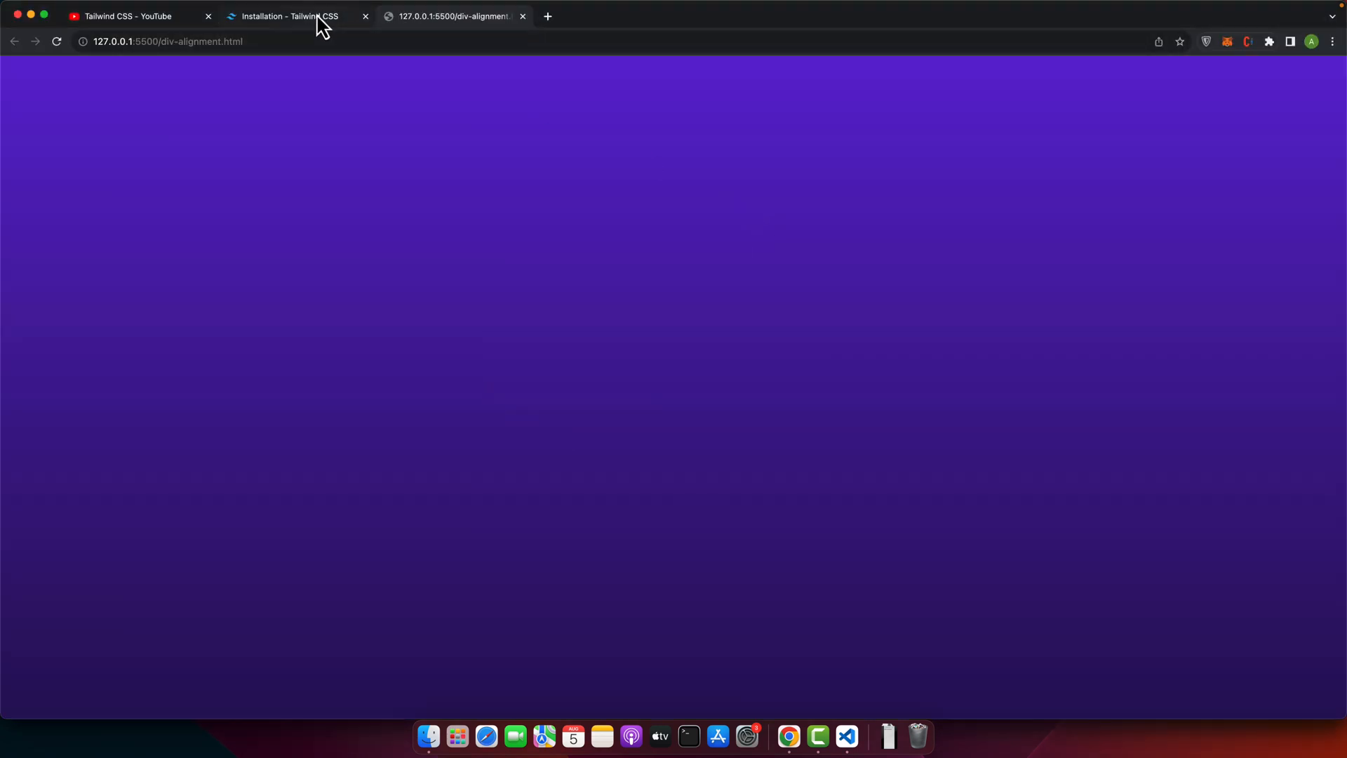
# Step: Show the Play CDN section on the Tailwind installation docs page
pyautogui.click(292, 15)
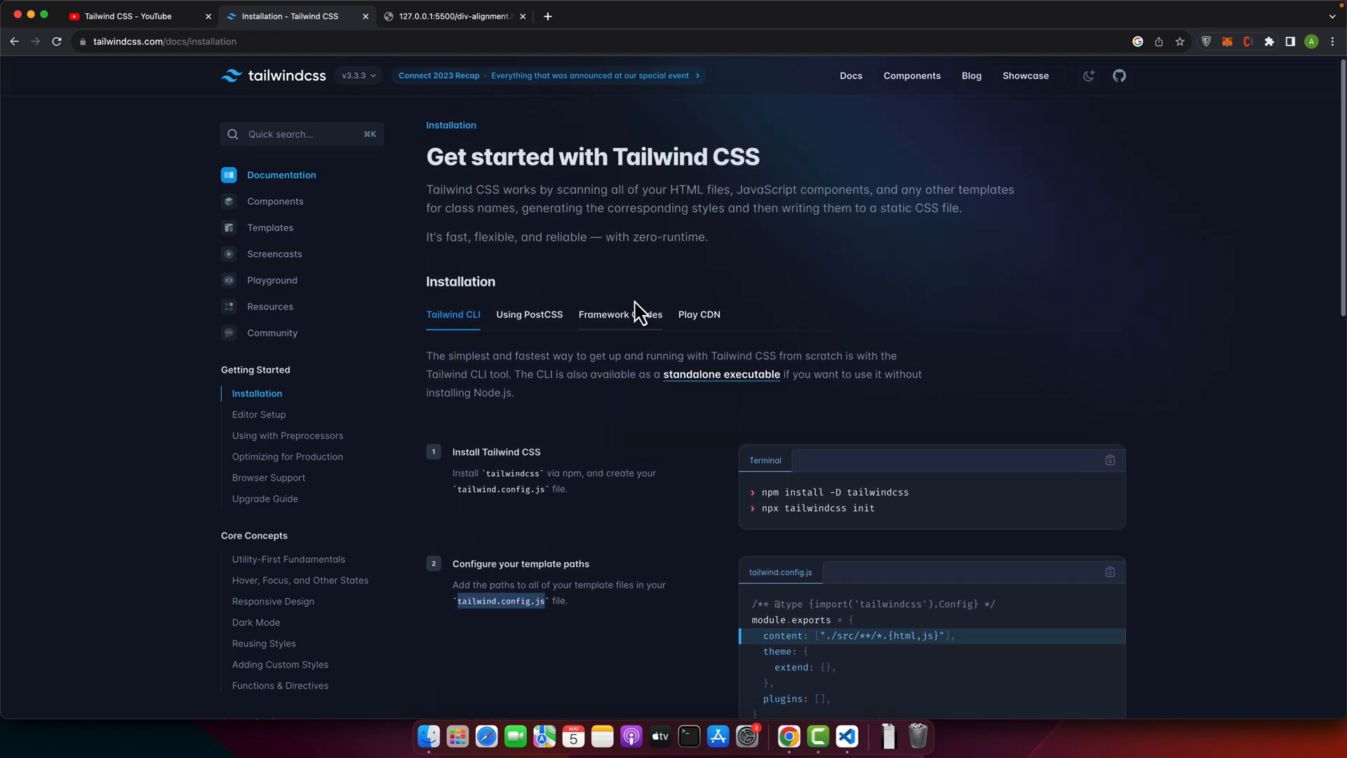
pyautogui.click(699, 314)
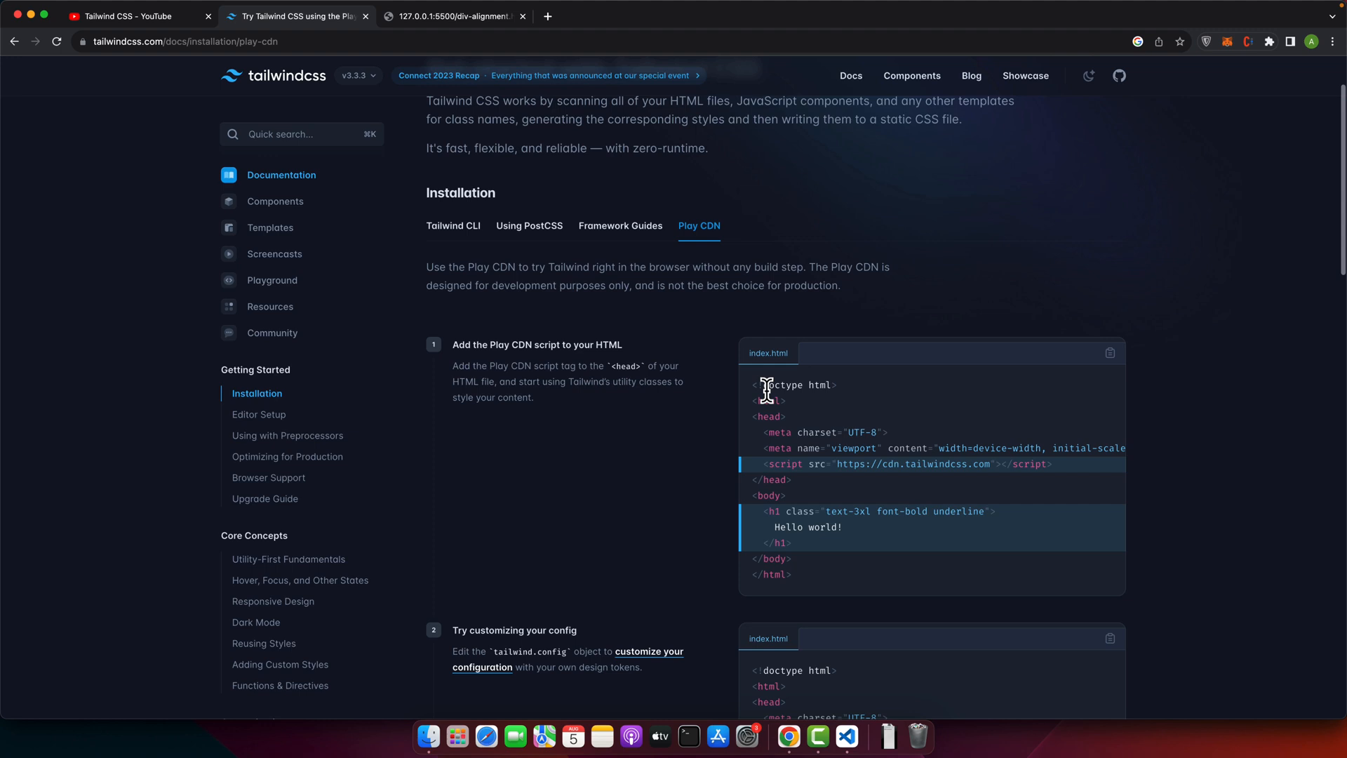
pyautogui.moveTo(895, 595)
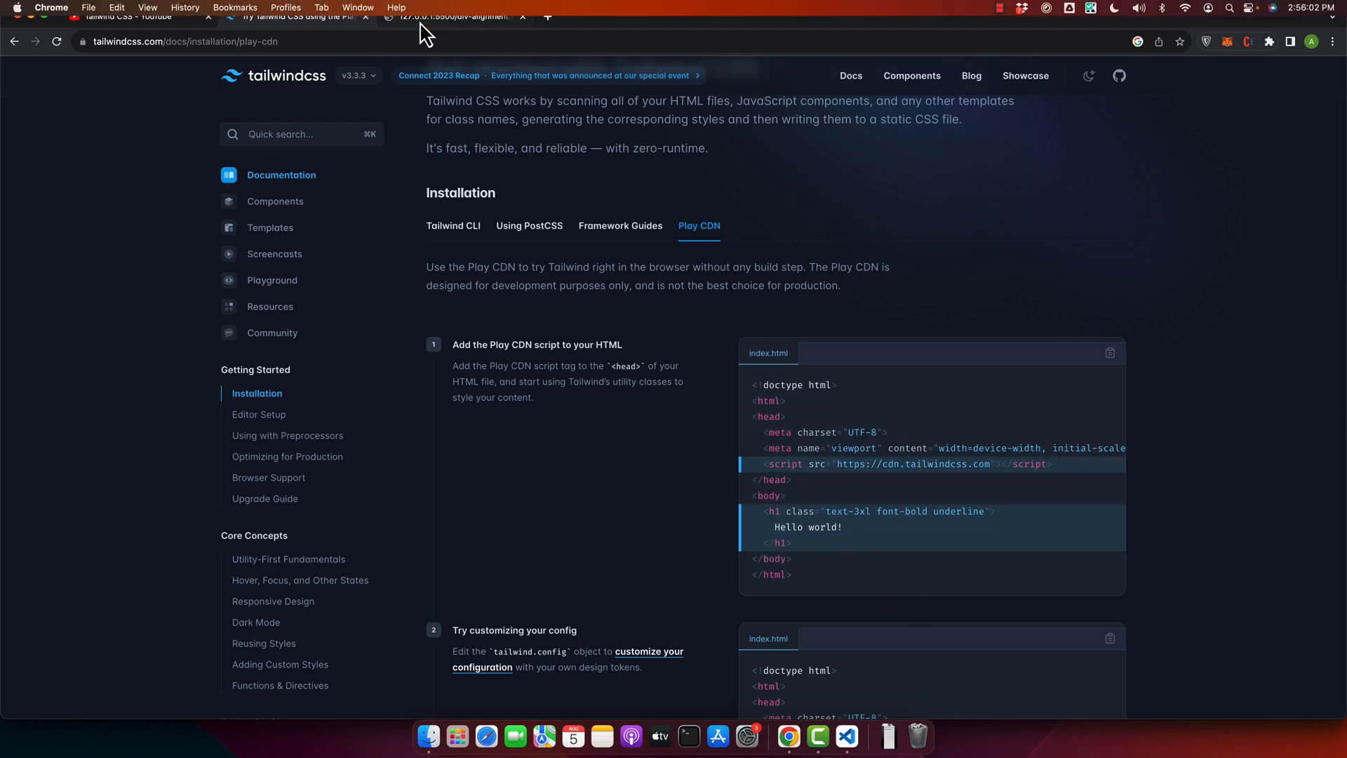
pyautogui.moveTo(464, 120)
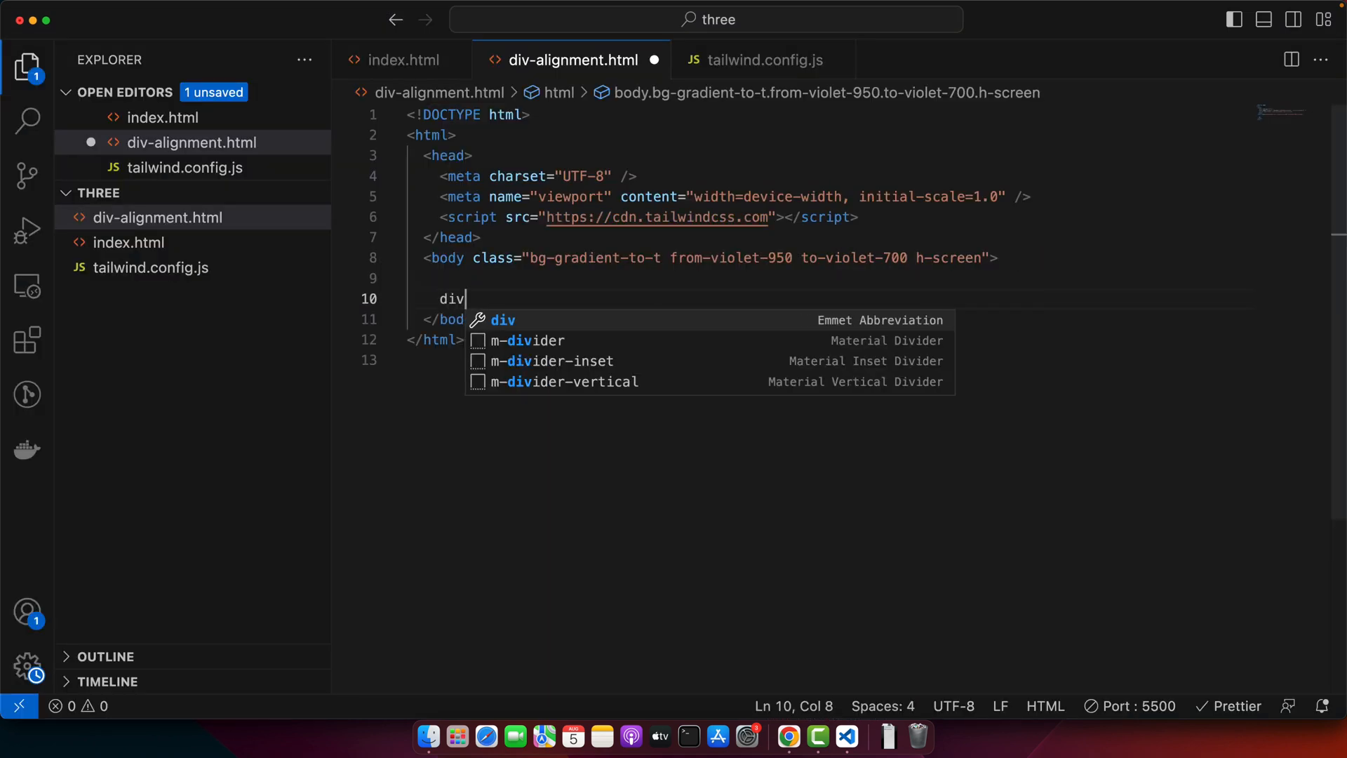
# Step: Expand a div and give it the h-screen w-screen classes
pyautogui.press('Tab')
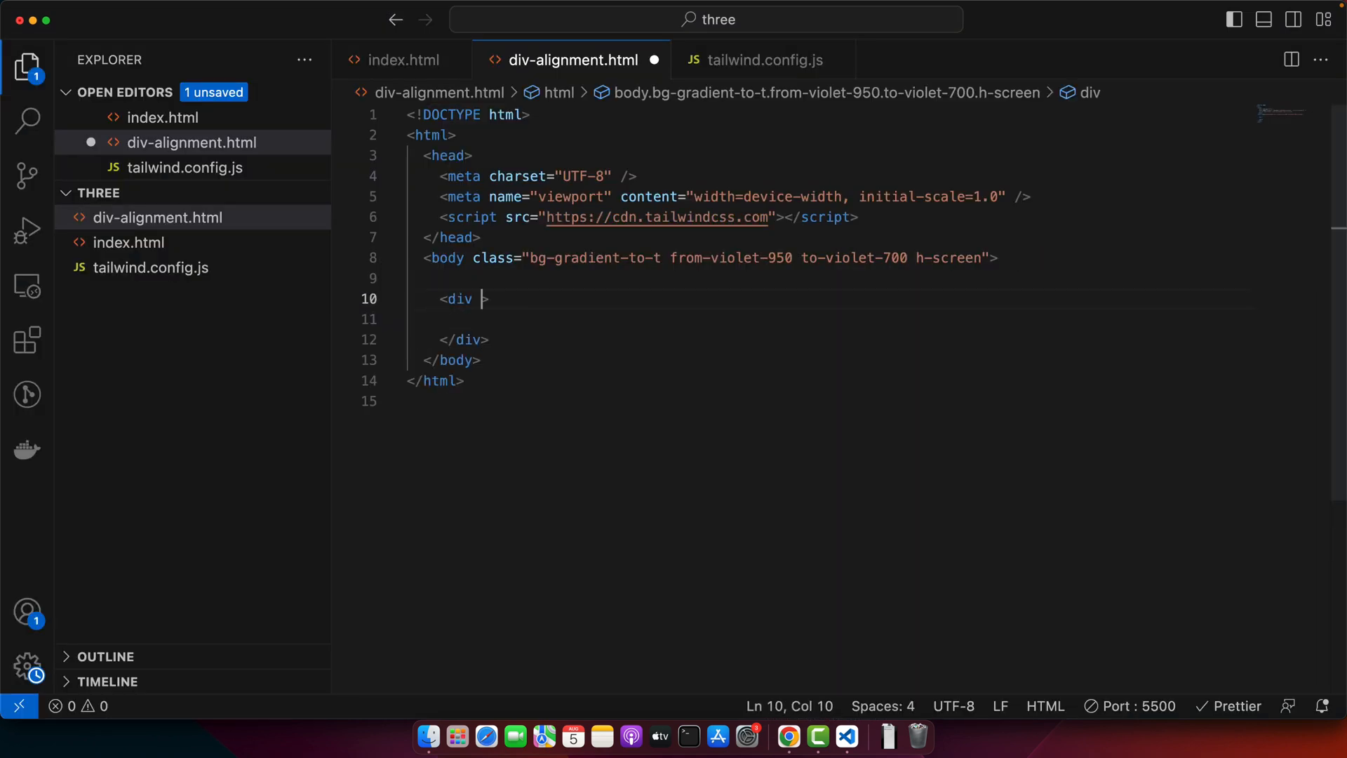
pyautogui.write('class="h-screen w-screen')
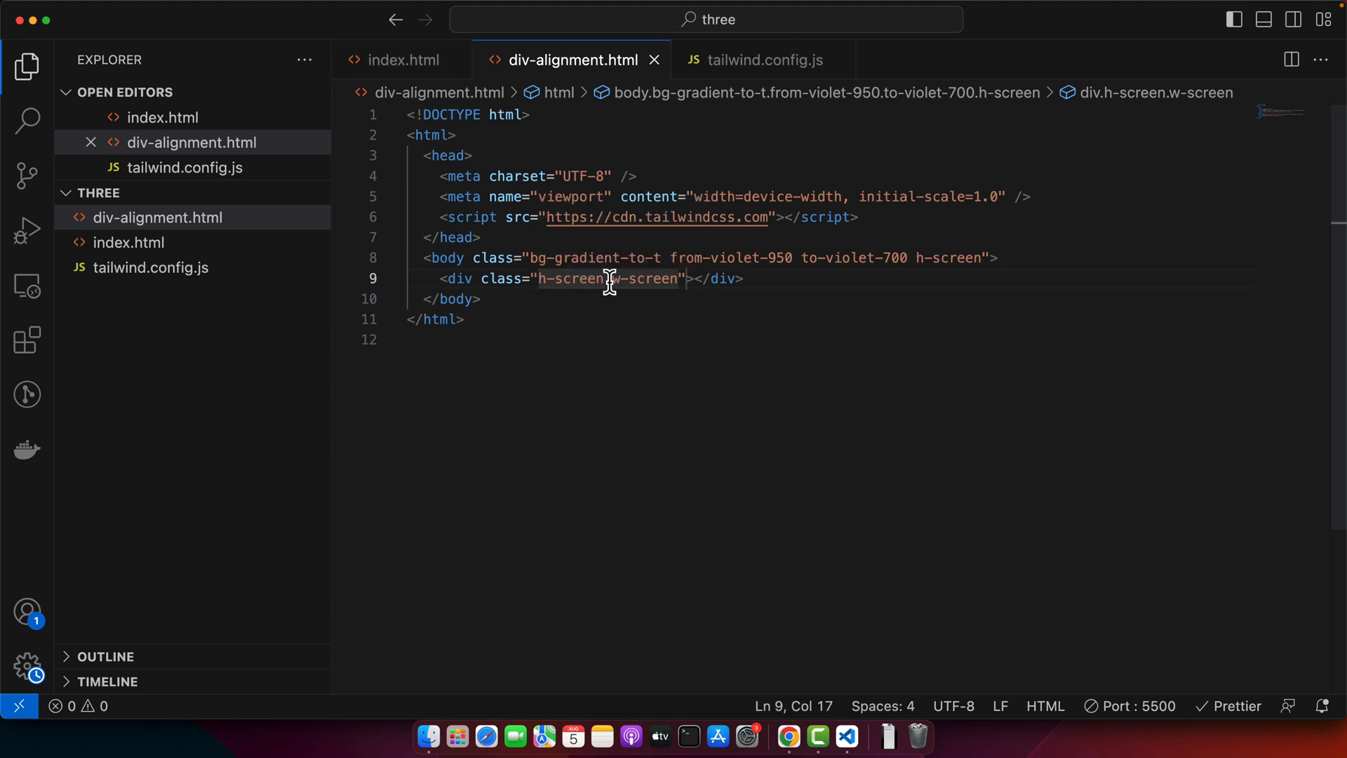
pyautogui.doubleClick(629, 279)
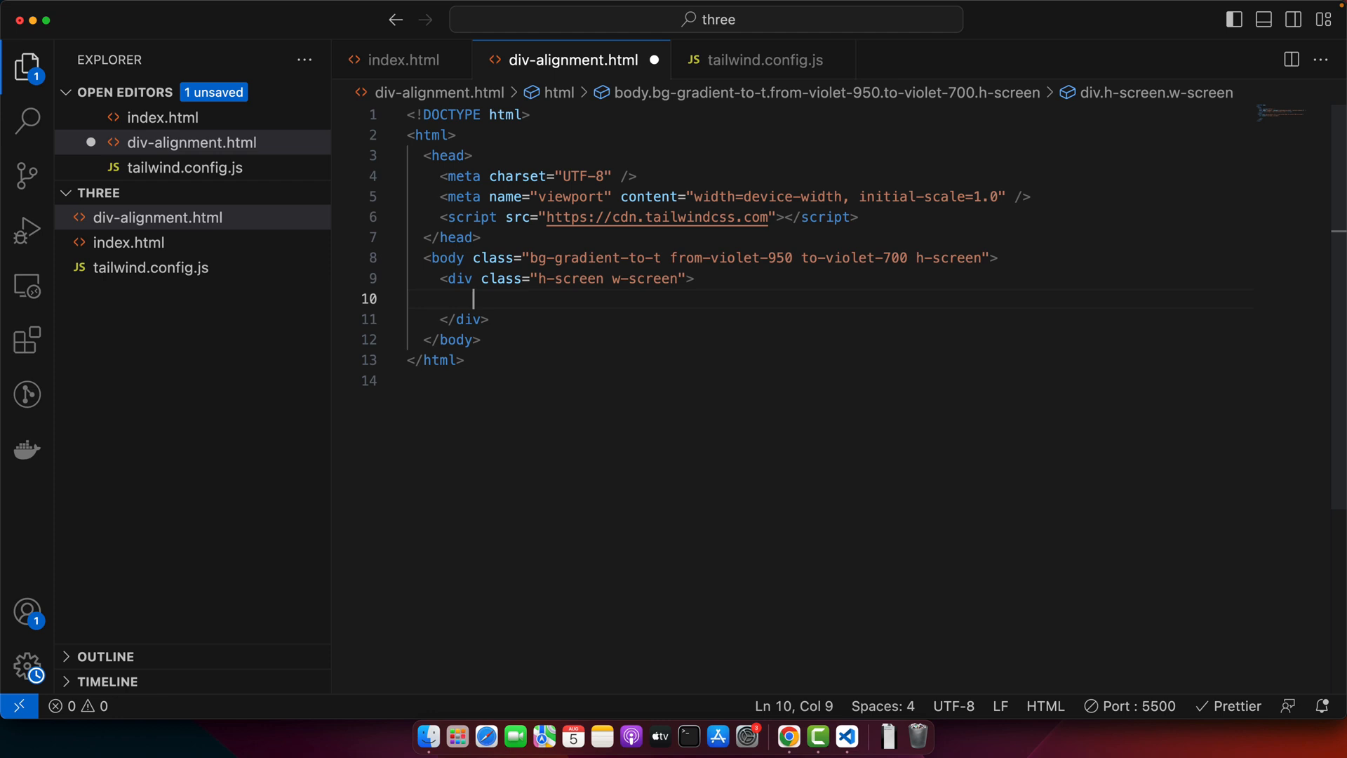
# Step: Nest a 'Hello world' div with text-white text-3xl classes inside
pyautogui.write('<div>Hell</div>')
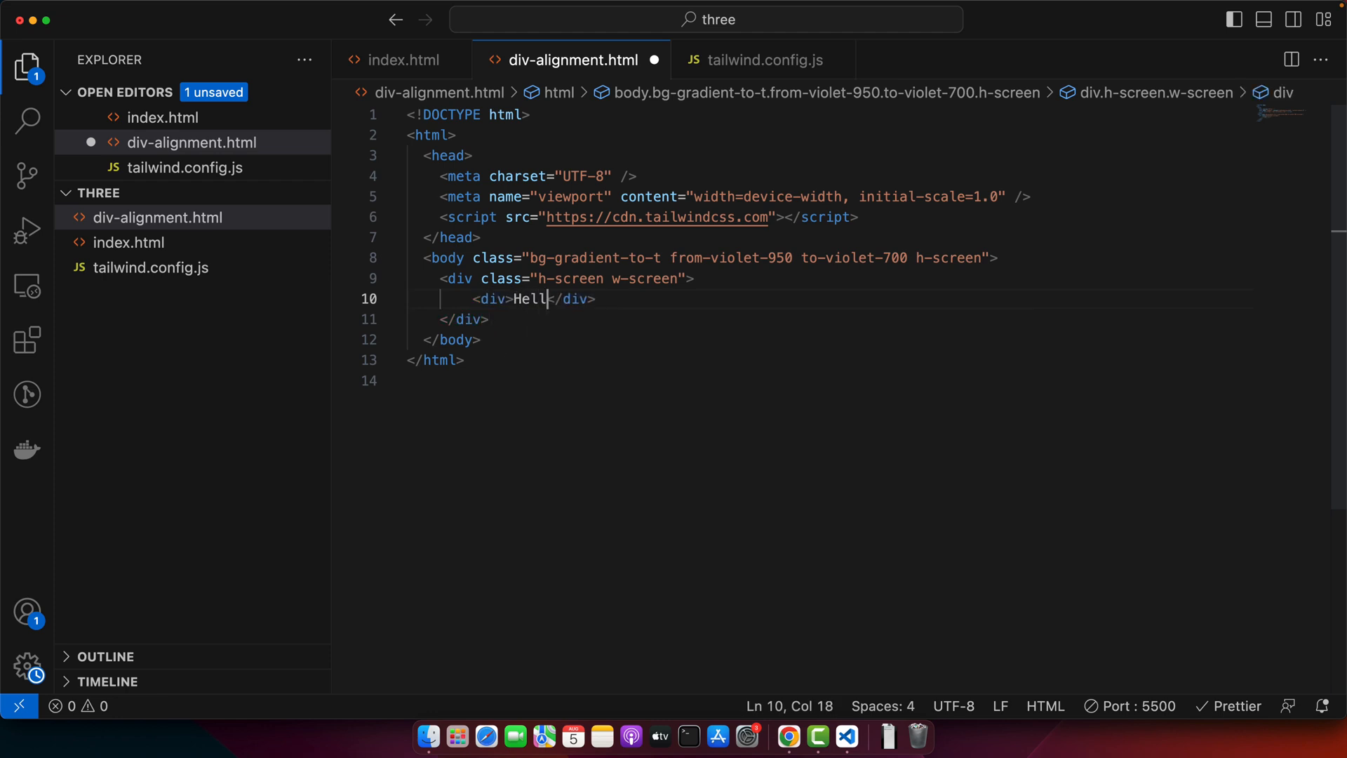
pyautogui.write('o world')
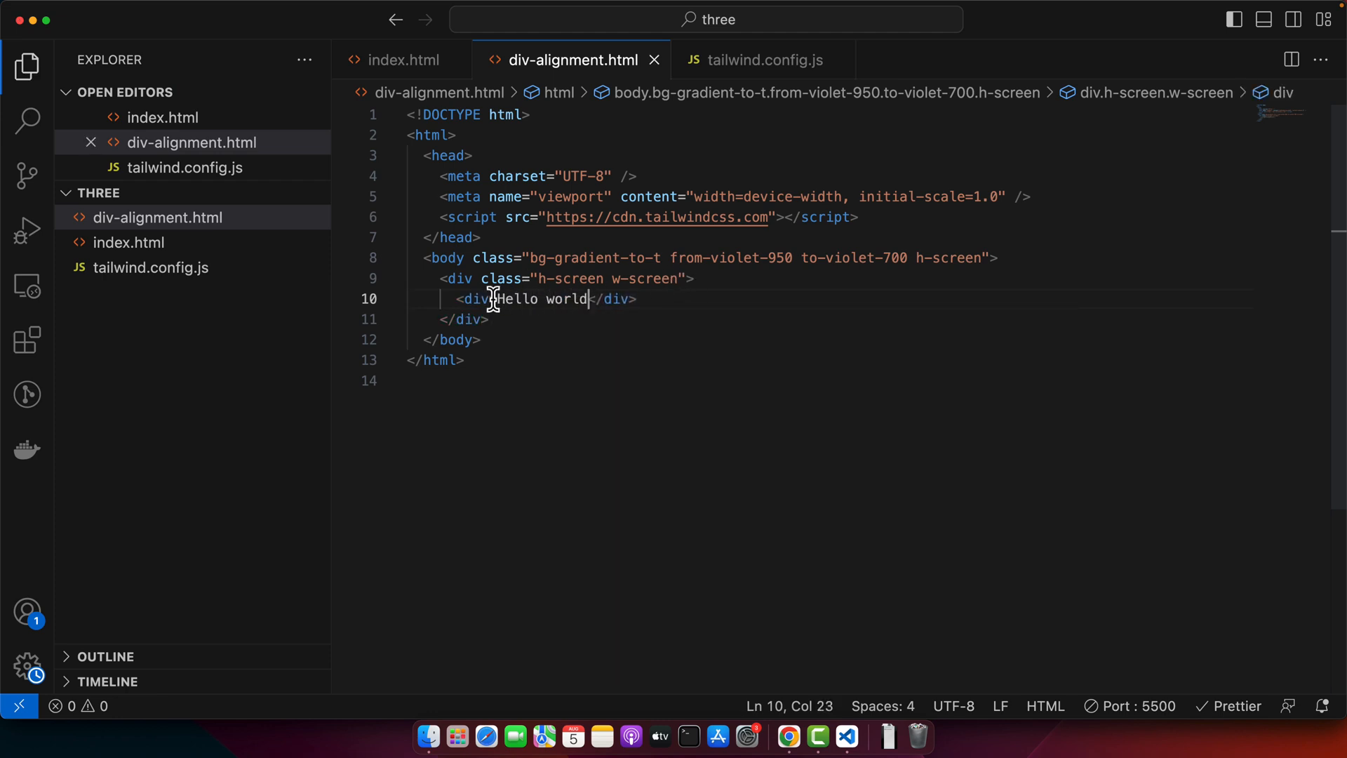
pyautogui.write('class=""')
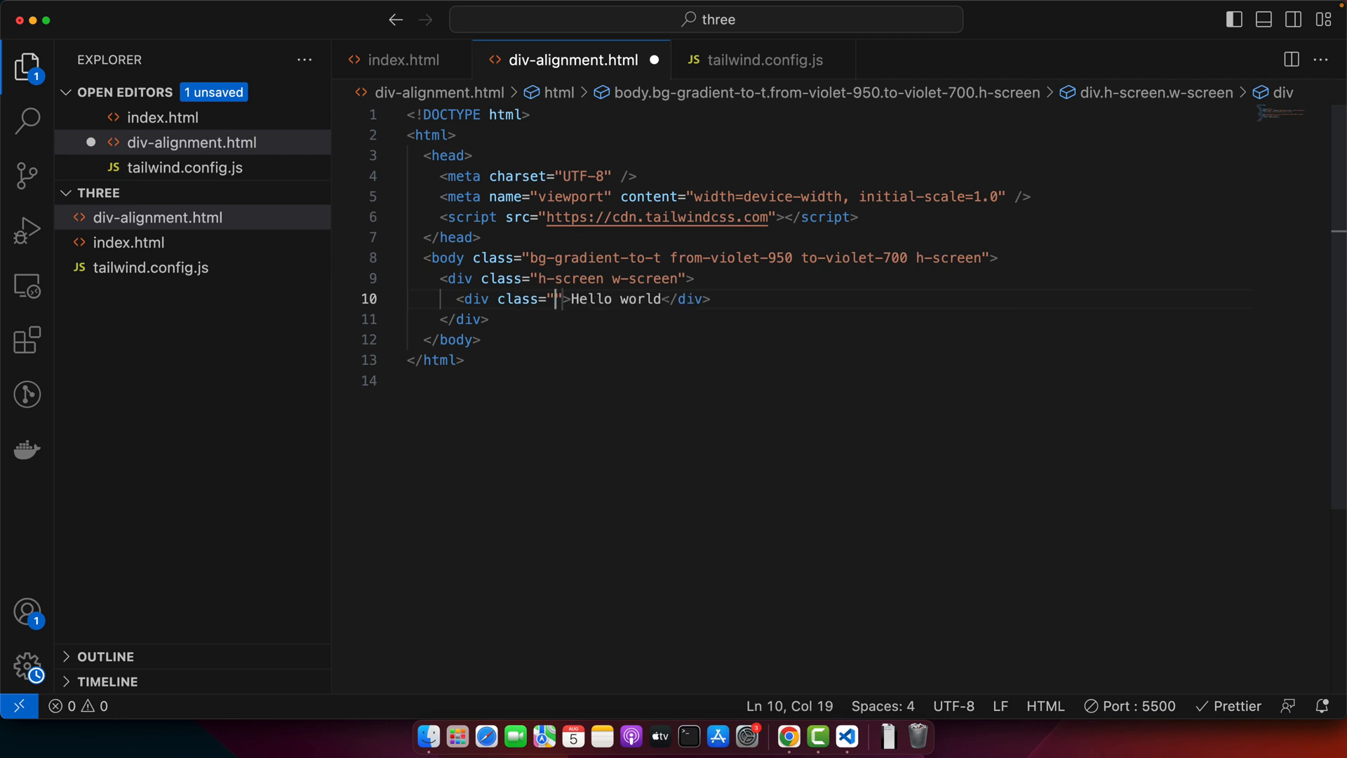
pyautogui.write('text-white')
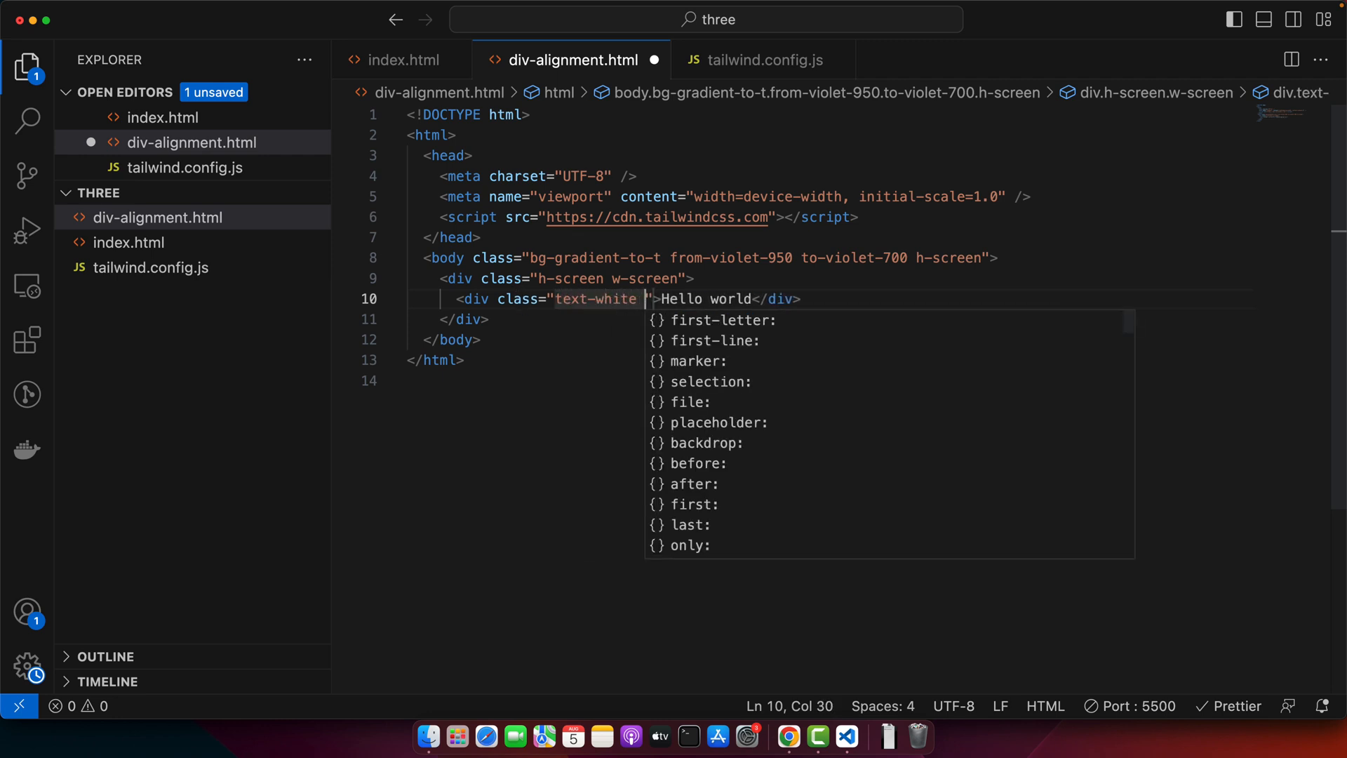
pyautogui.write('text-3xl')
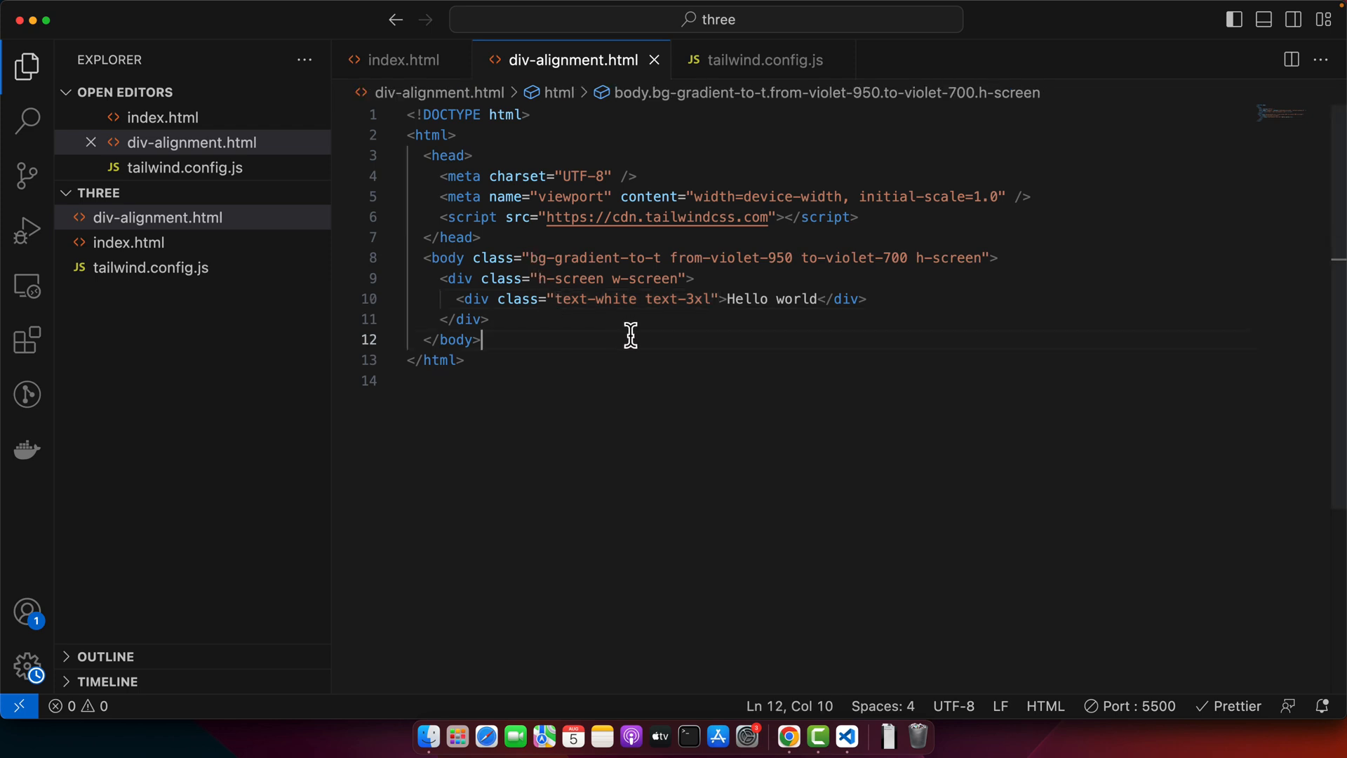
pyautogui.moveTo(617, 338)
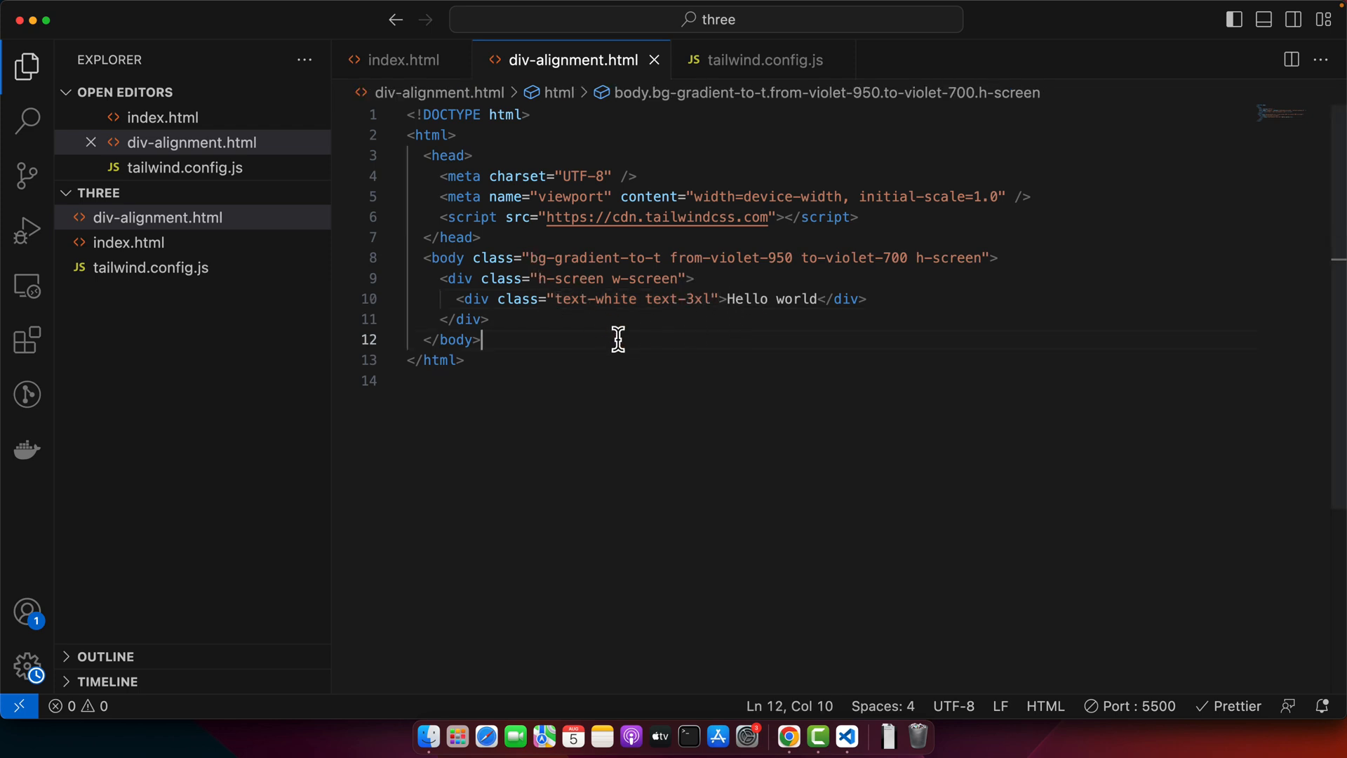
pyautogui.moveTo(750, 317)
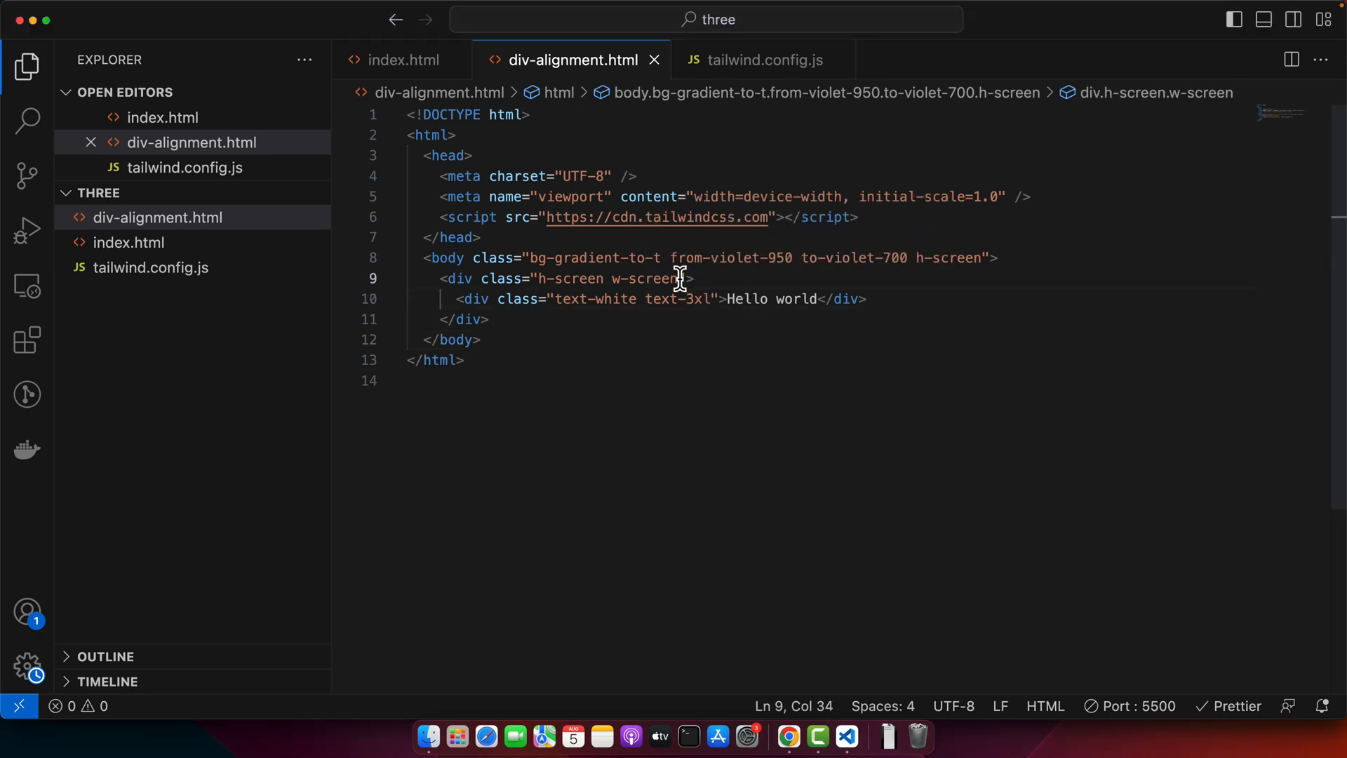
# Step: Add flex and a justify class to the wrapper div, then check Chrome
pyautogui.write('flex')
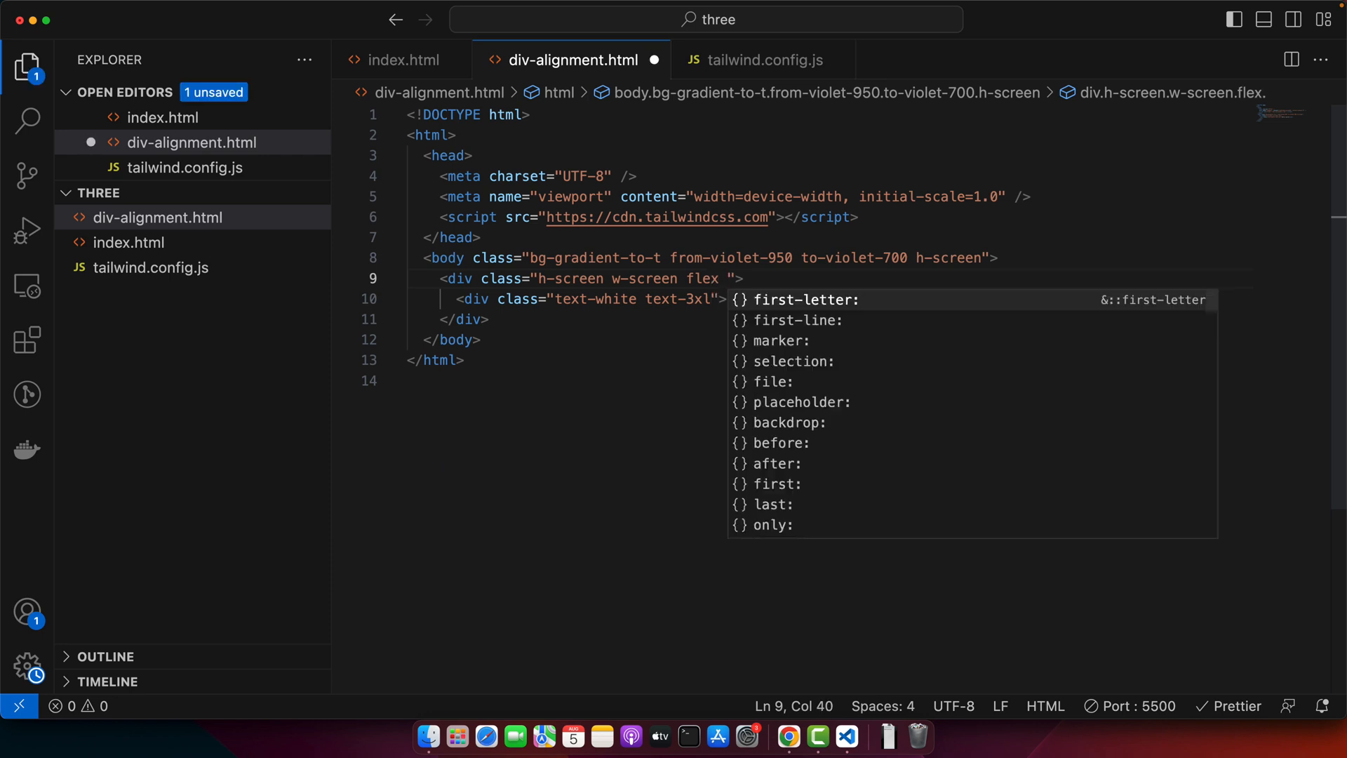
pyautogui.write('justify-center')
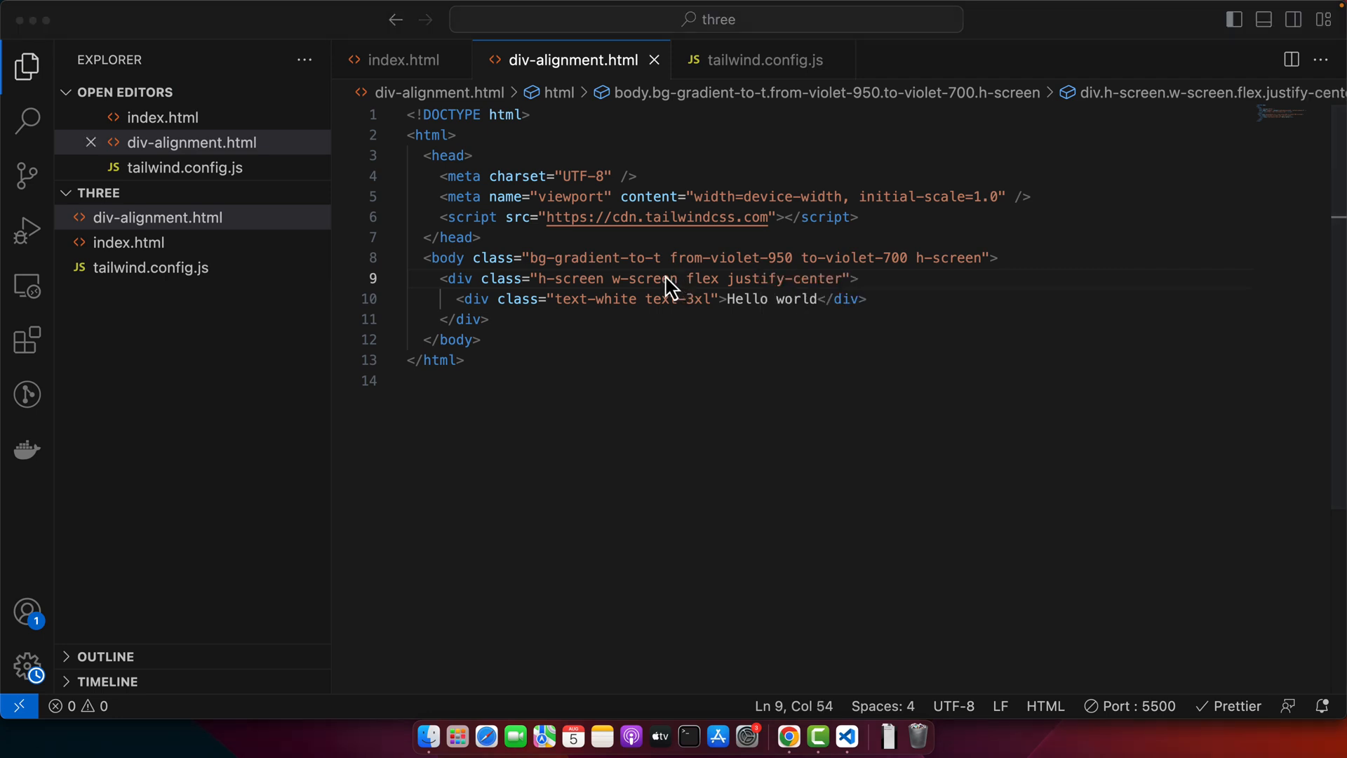
pyautogui.click(786, 736)
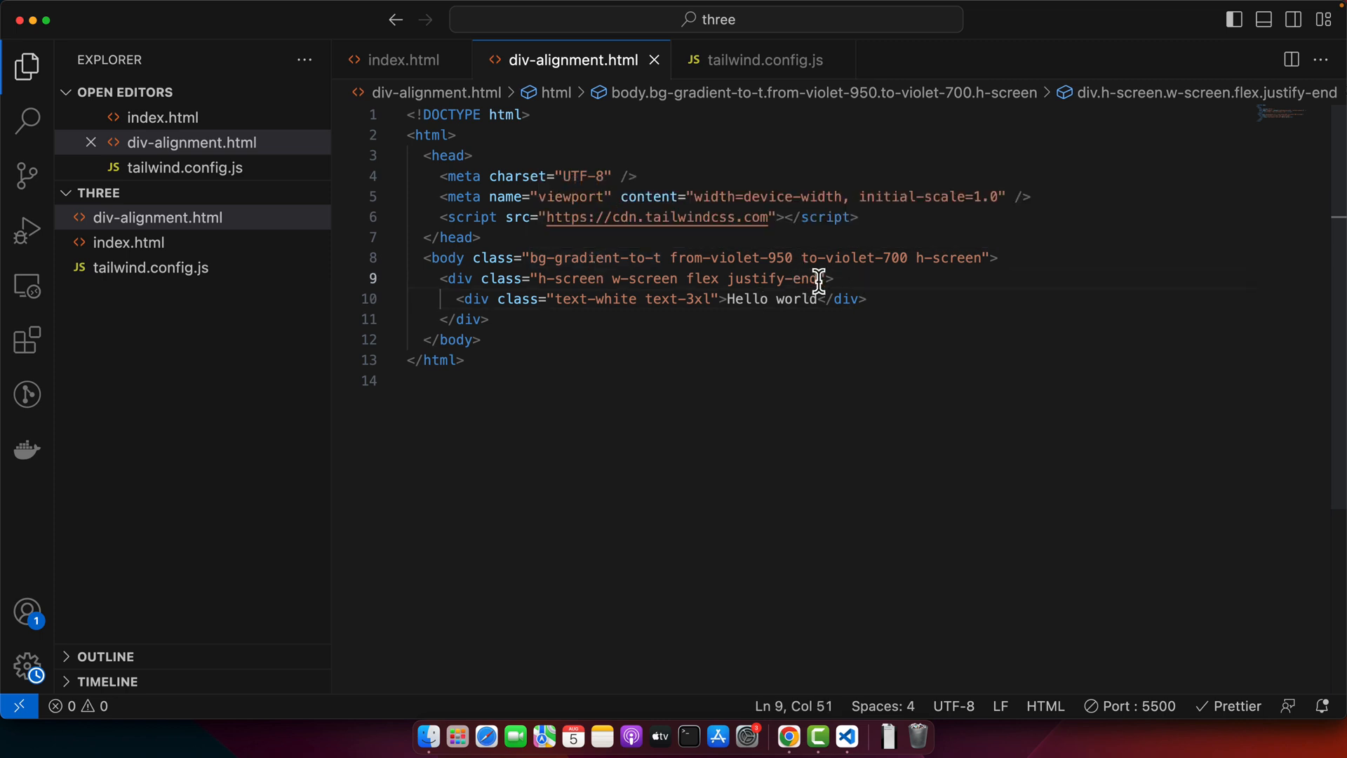
# Step: Set the wrapper to justify-center items-center and return to the code
pyautogui.doubleClick(773, 279)
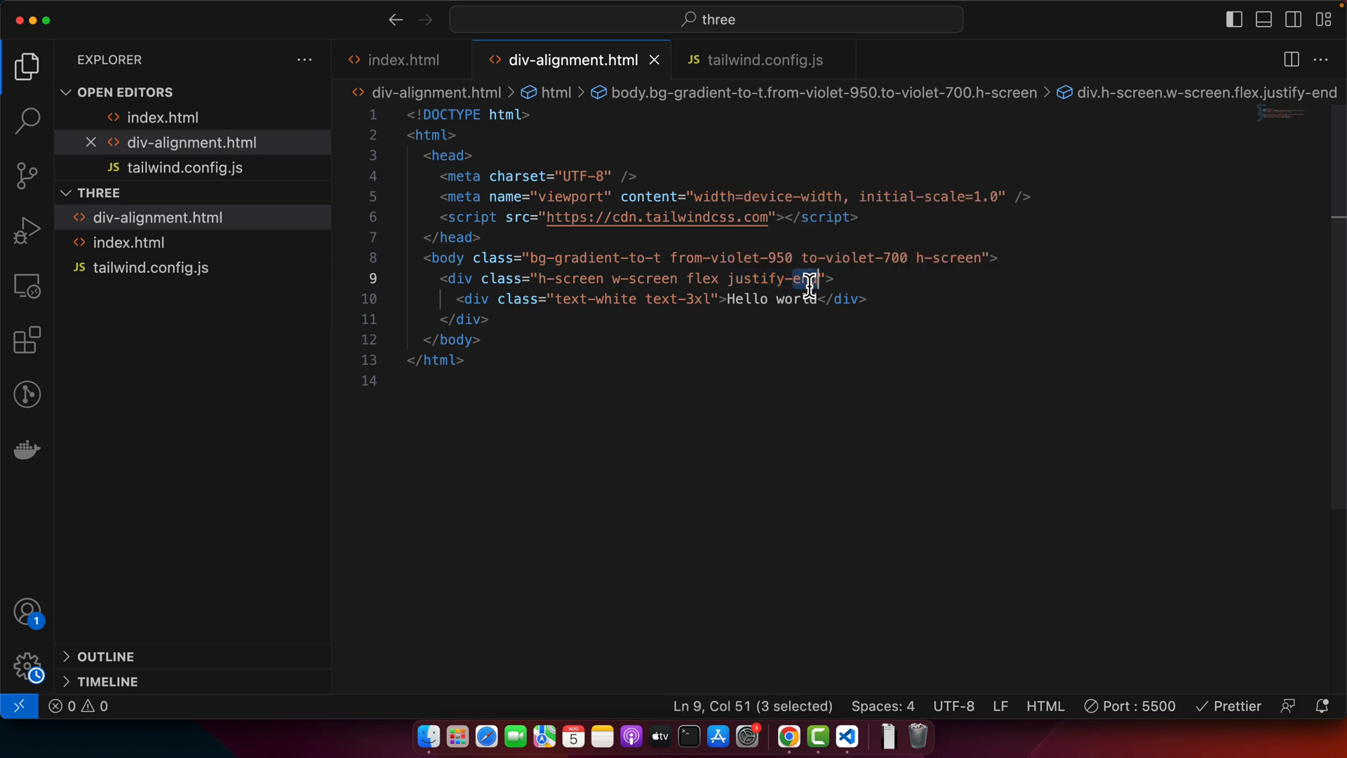
pyautogui.write('center')
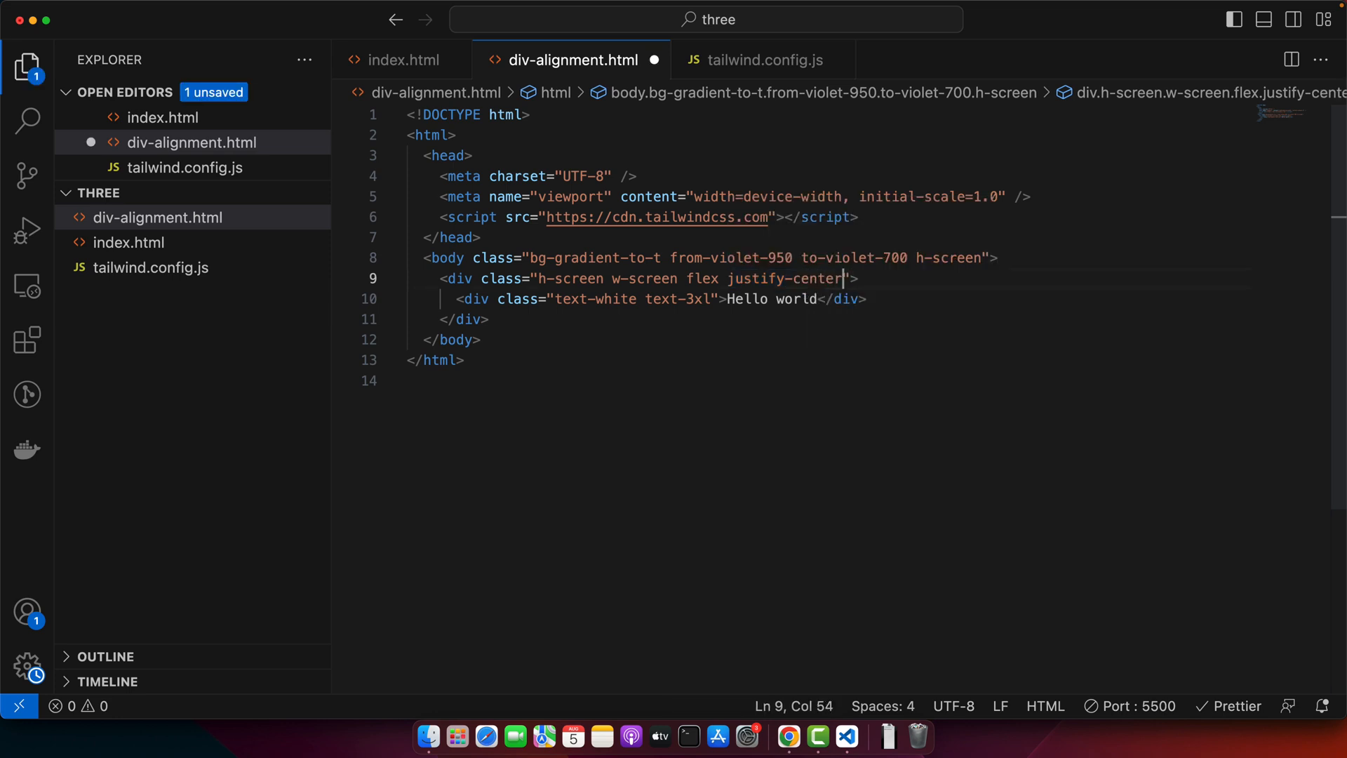
pyautogui.write('items-center')
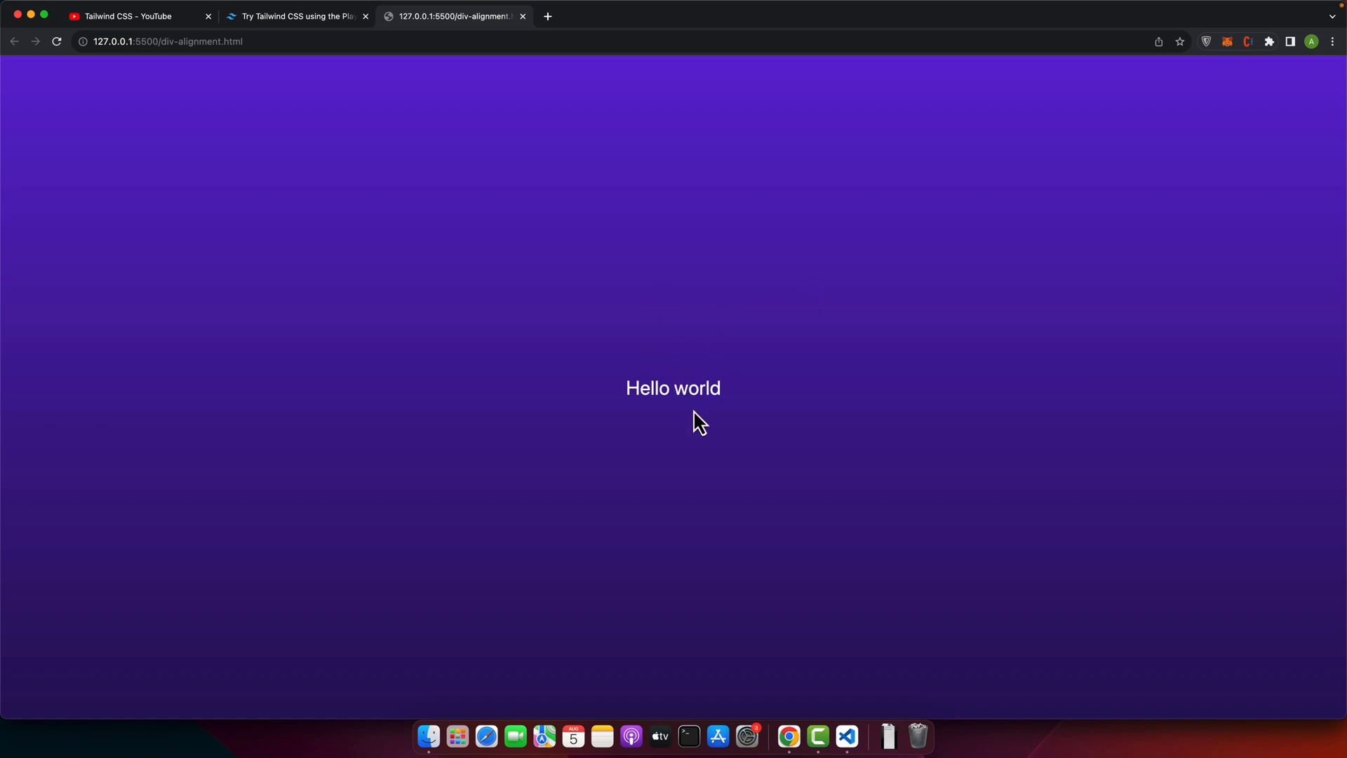
pyautogui.moveTo(650, 495)
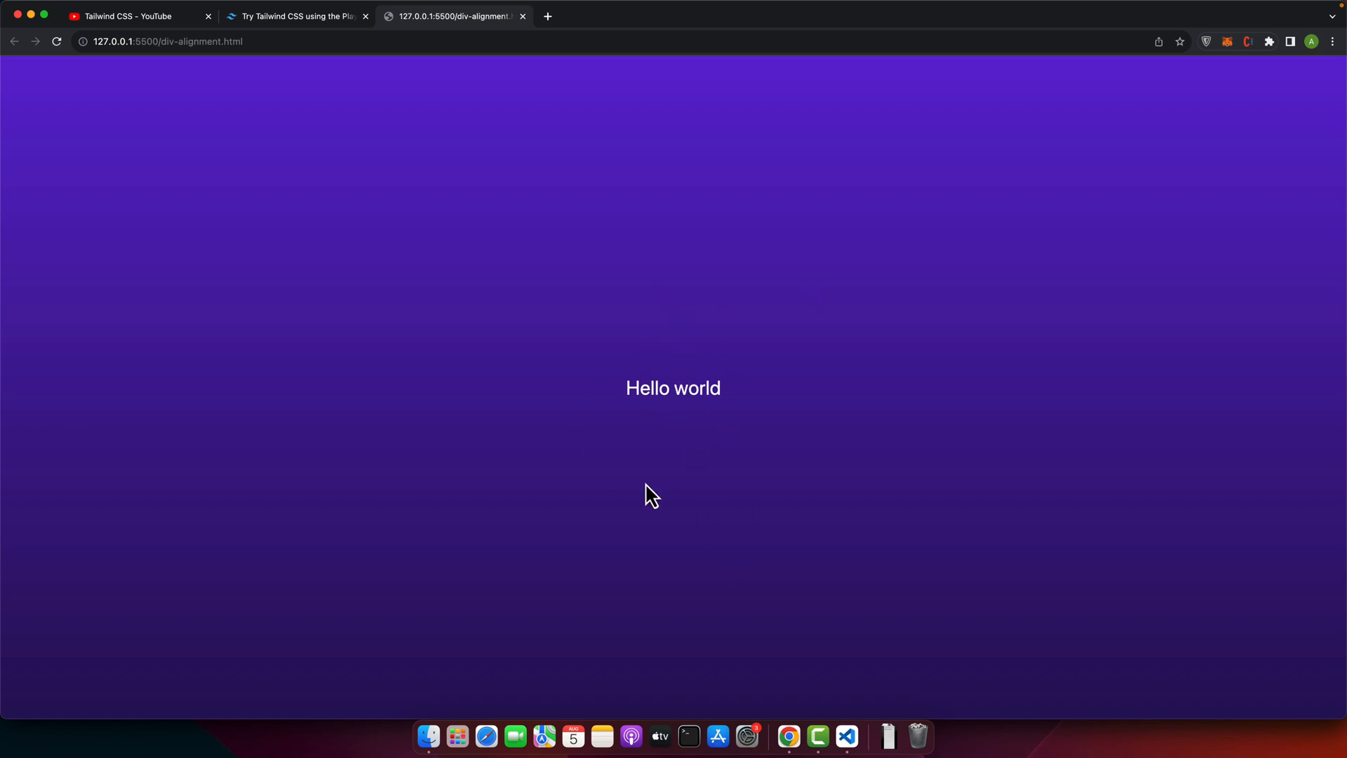
pyautogui.click(845, 736)
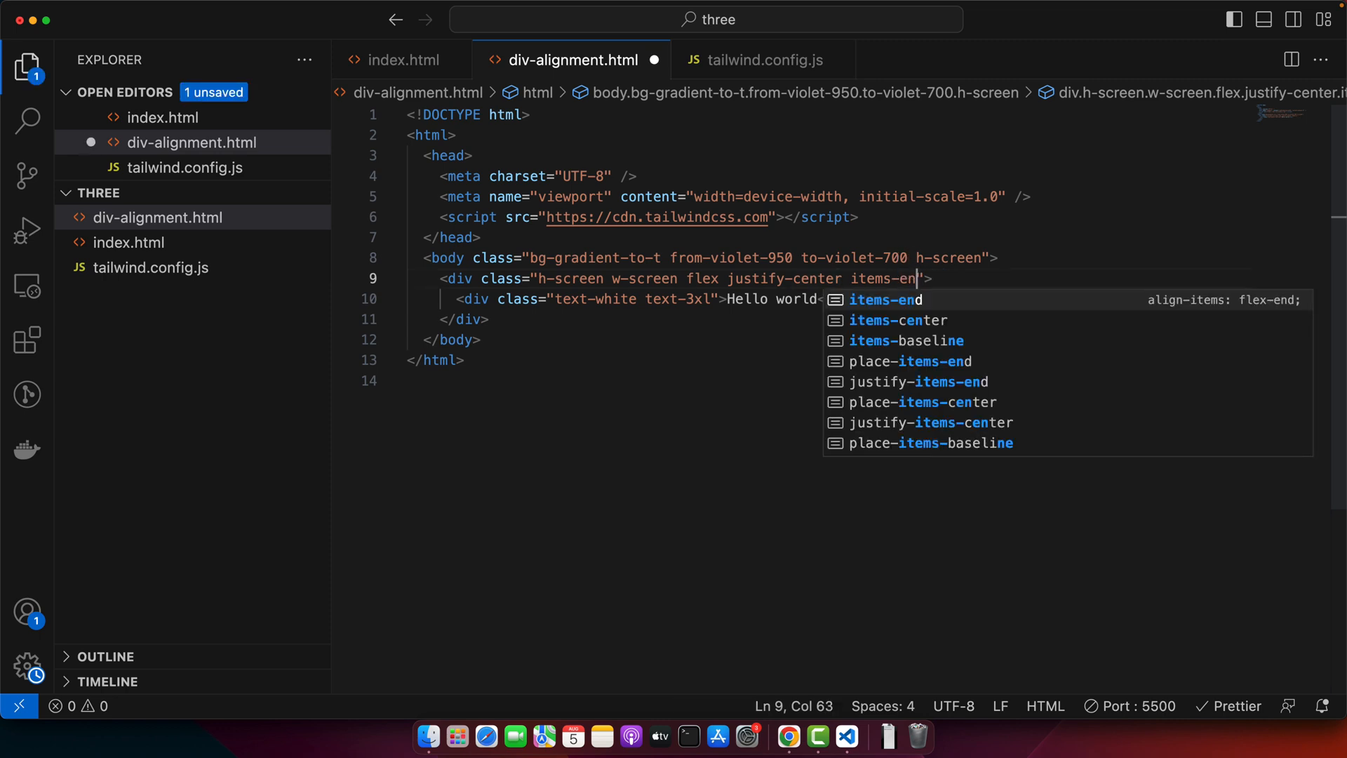
# Step: Accept items-end and select the justify value to replace it
pyautogui.press('Tab')
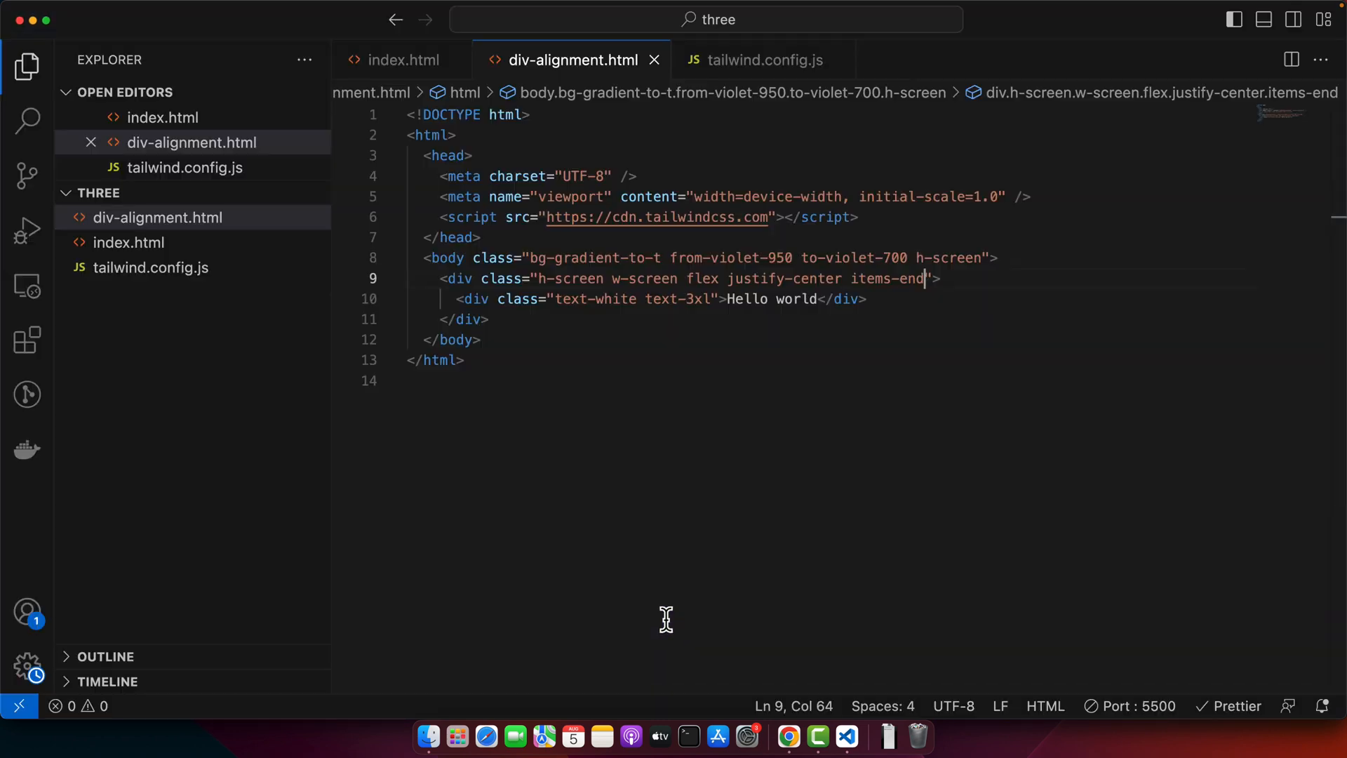
pyautogui.moveTo(768, 299)
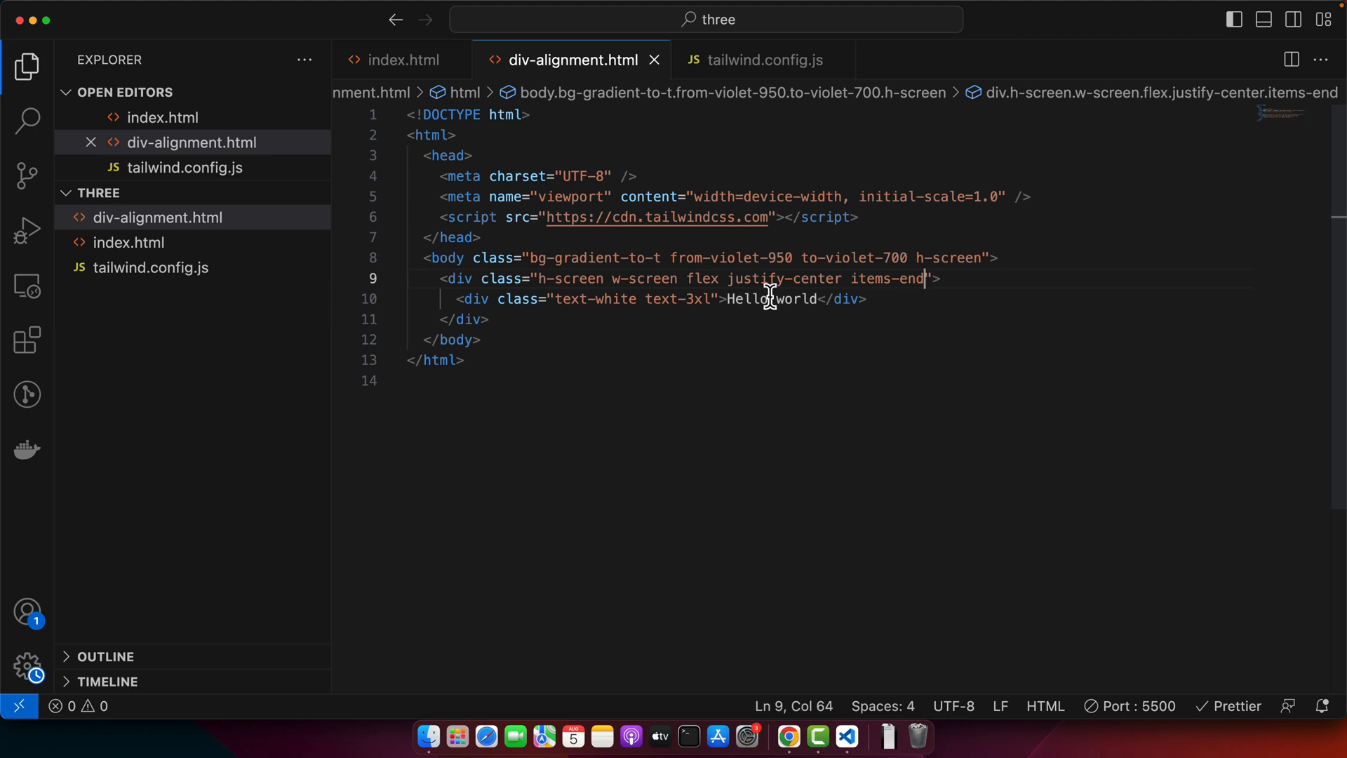
pyautogui.doubleClick(816, 278)
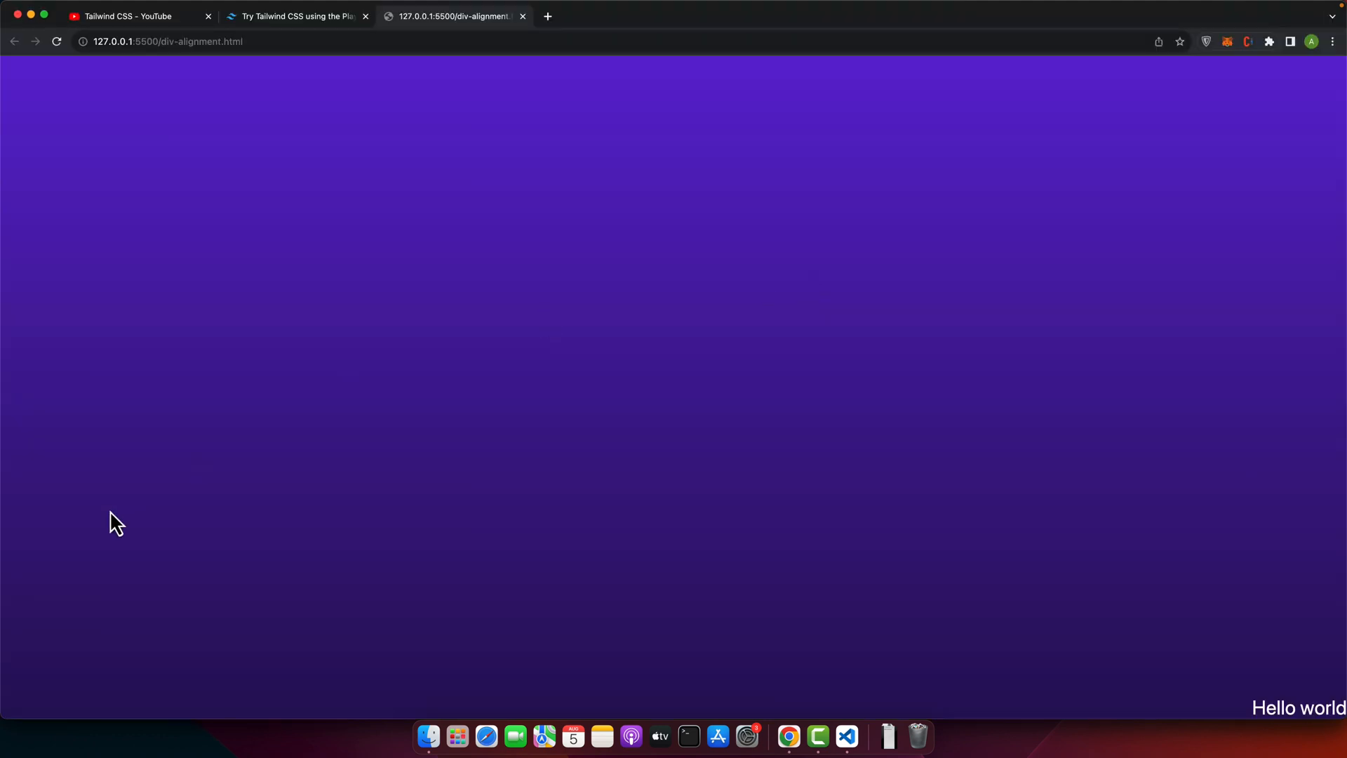
# Step: View the reloaded div-alignment page in Chrome
pyautogui.click(845, 742)
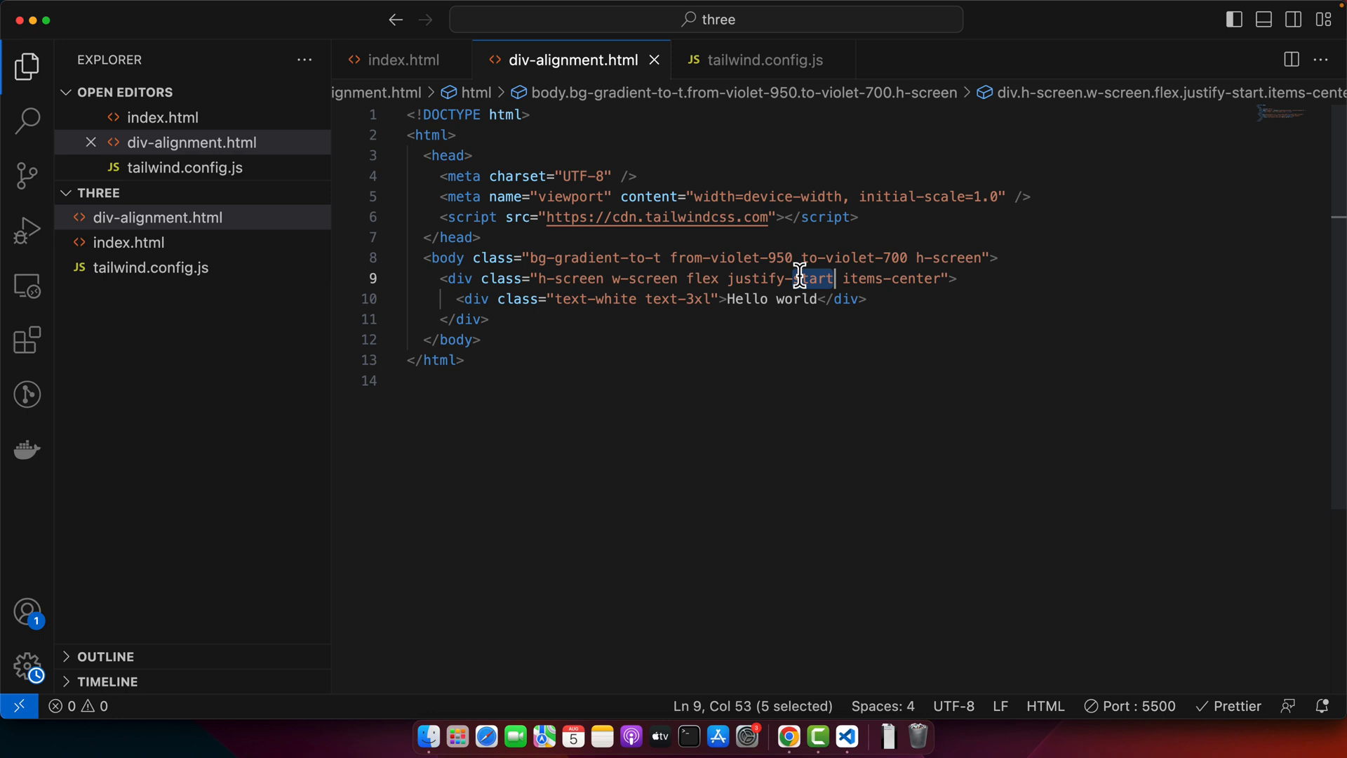
pyautogui.moveTo(799, 278)
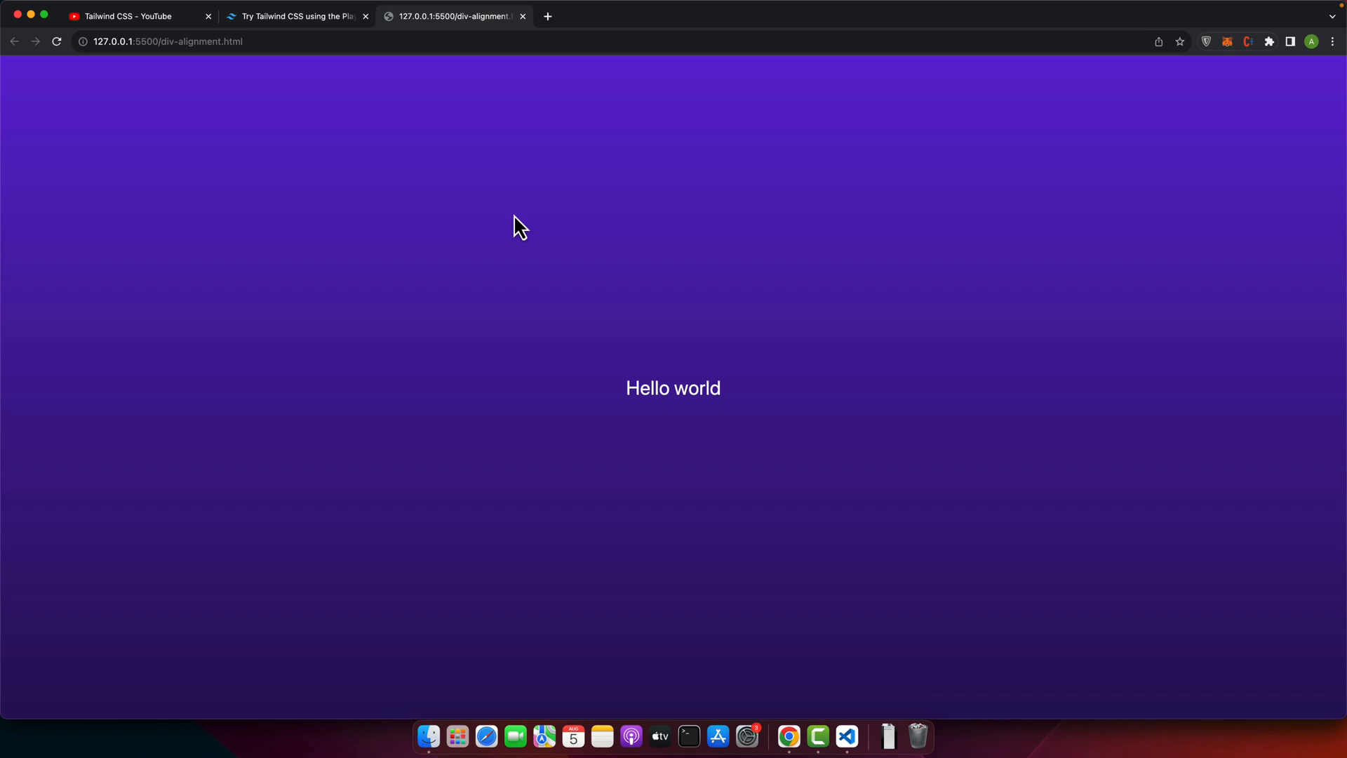
pyautogui.moveTo(440, 240)
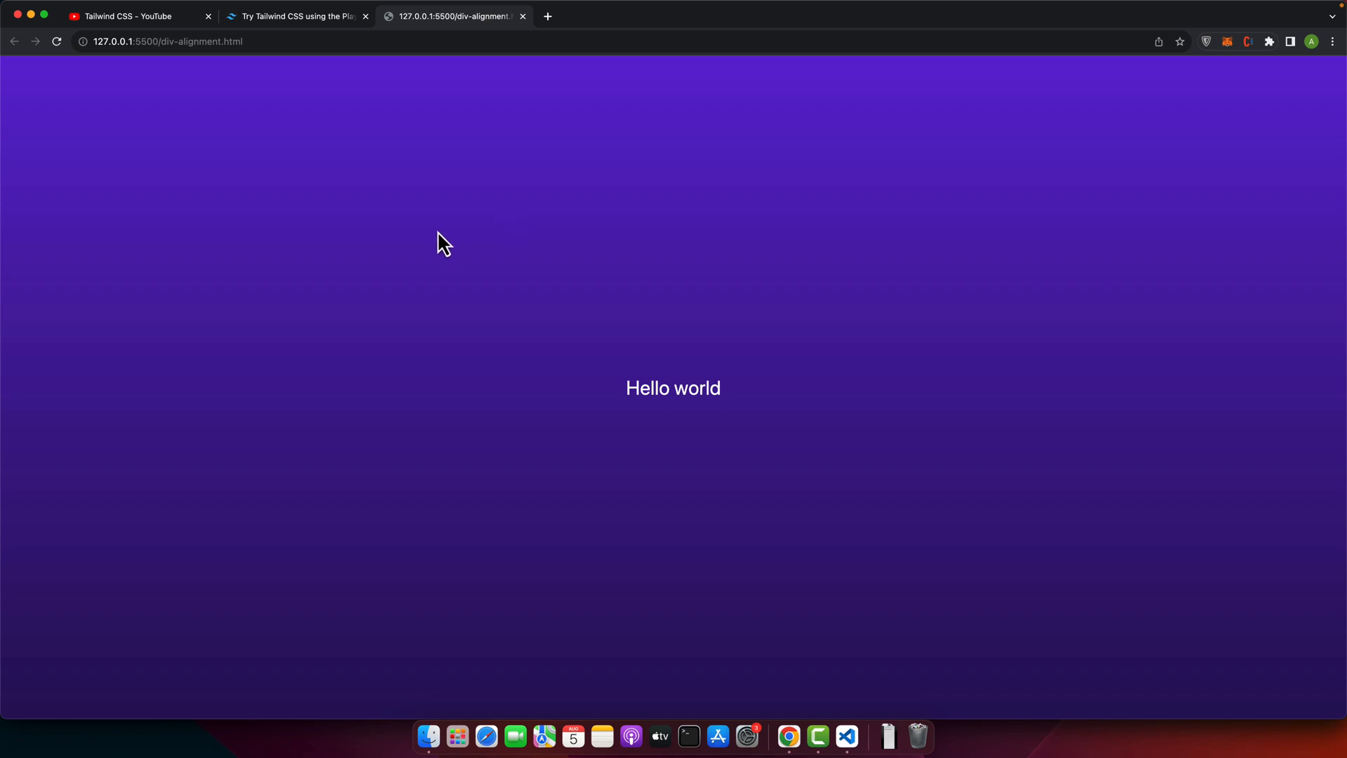